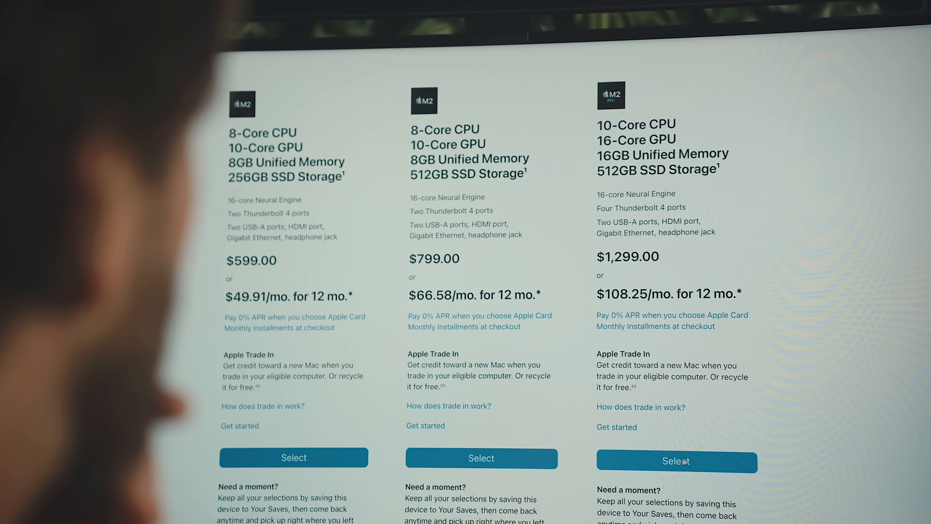
- Select the $1,299 Mac Studio with 10-core CPU, 16GB memory and 512GB storage
{"action": "left_click", "coordinate": [676, 461]}
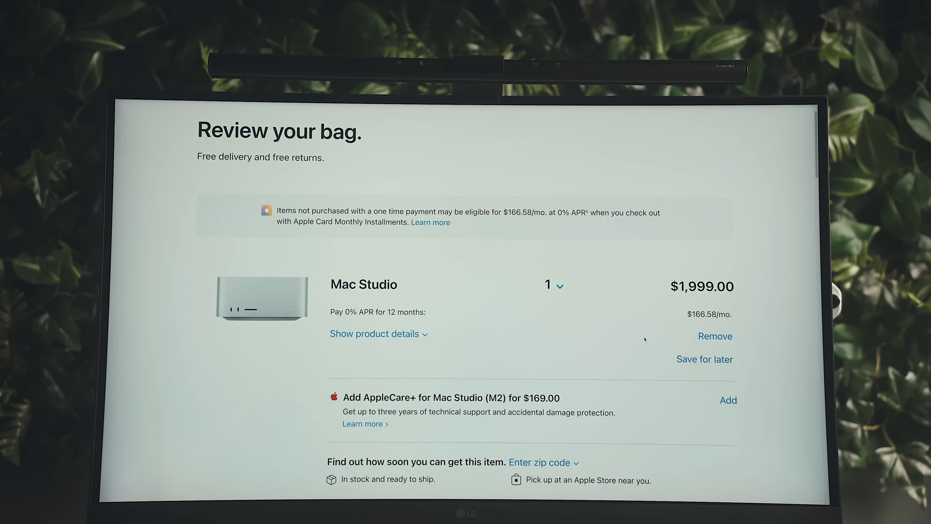
- Scroll the bag past the Mac Studio to the Magic Mouse, Magic Keyboard and Studio Display
{"action": "scroll", "scroll_direction": "down", "scroll_amount": 3}
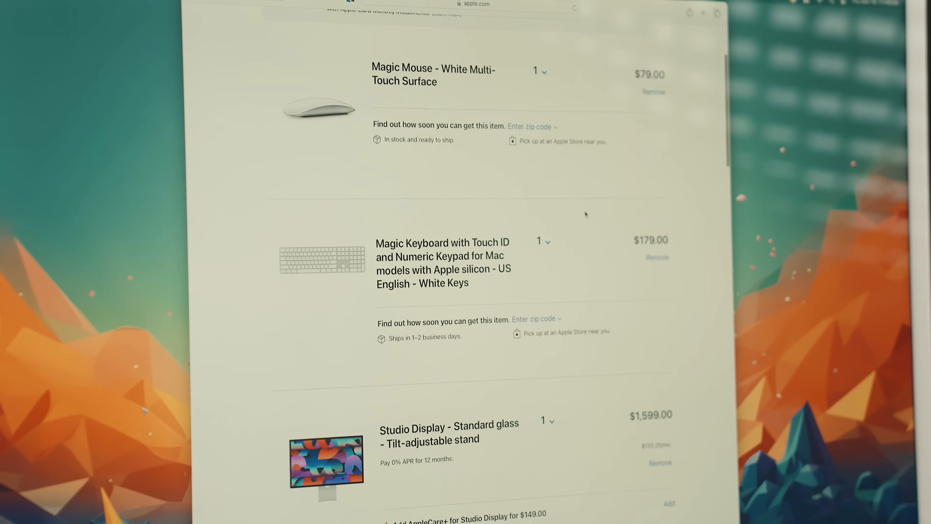